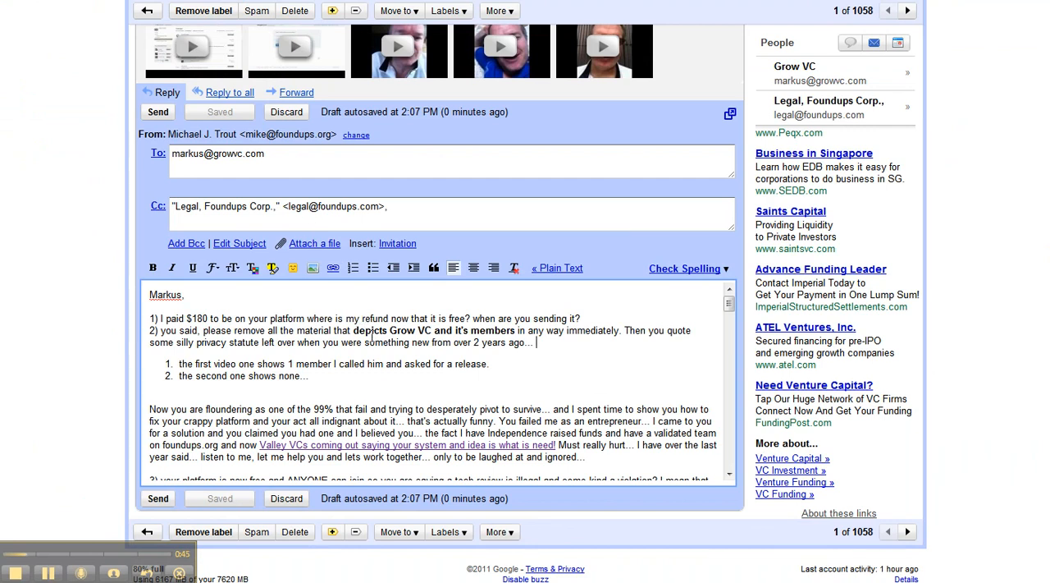
mouse_move(249, 360)
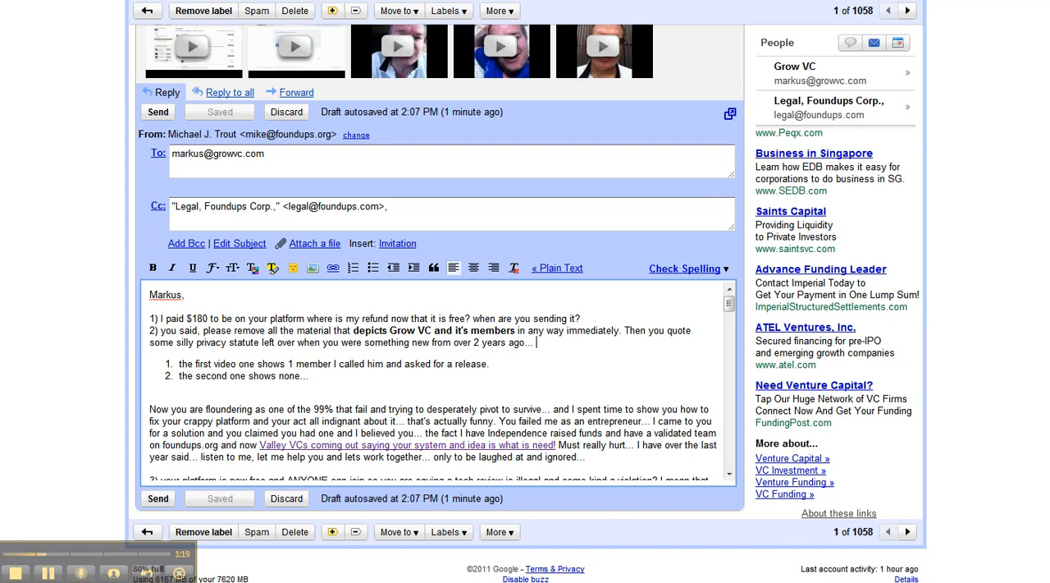
scroll(down, 3)
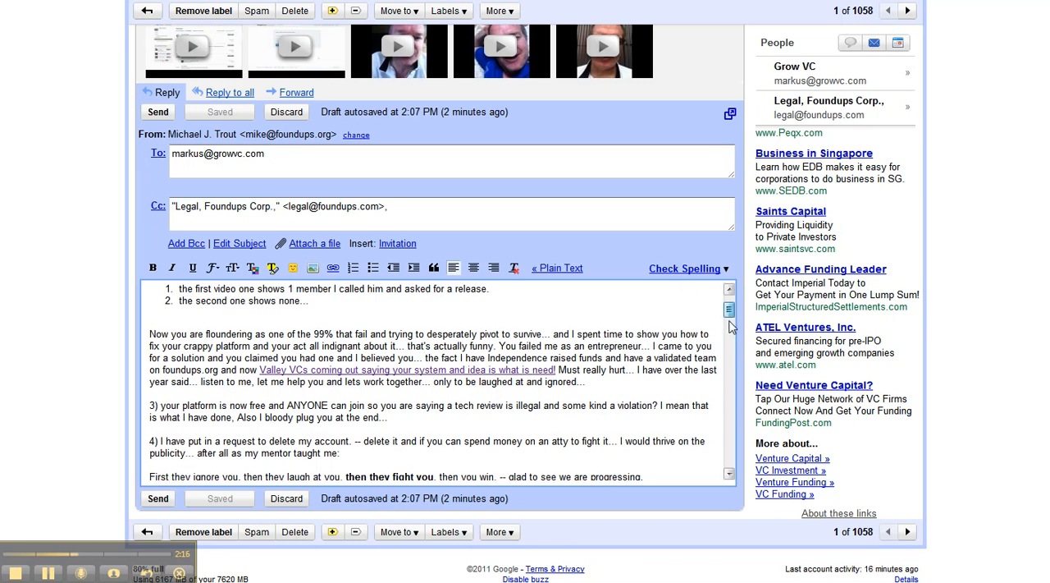
scroll(down, 3)
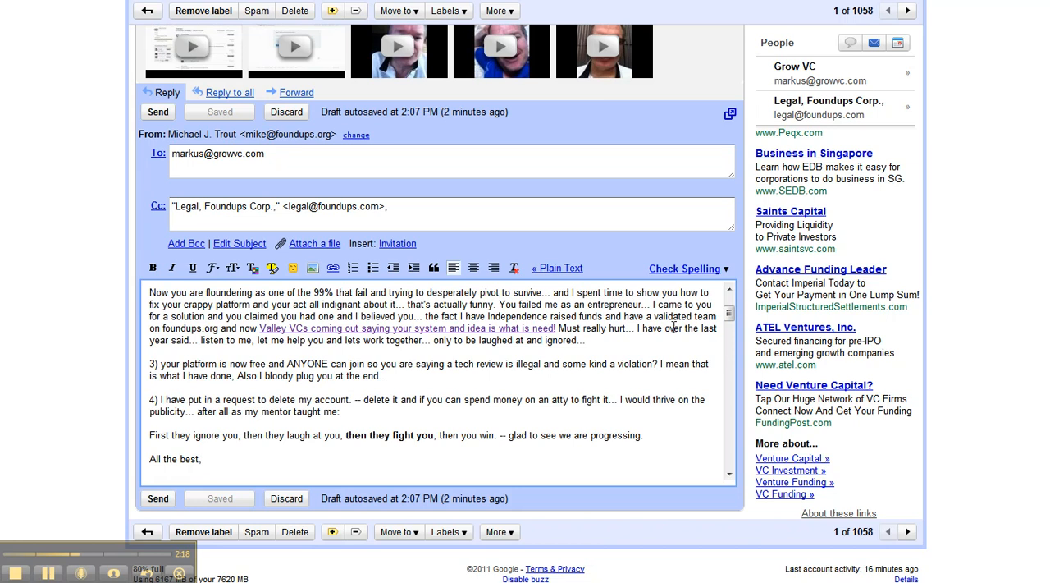
mouse_move(668, 332)
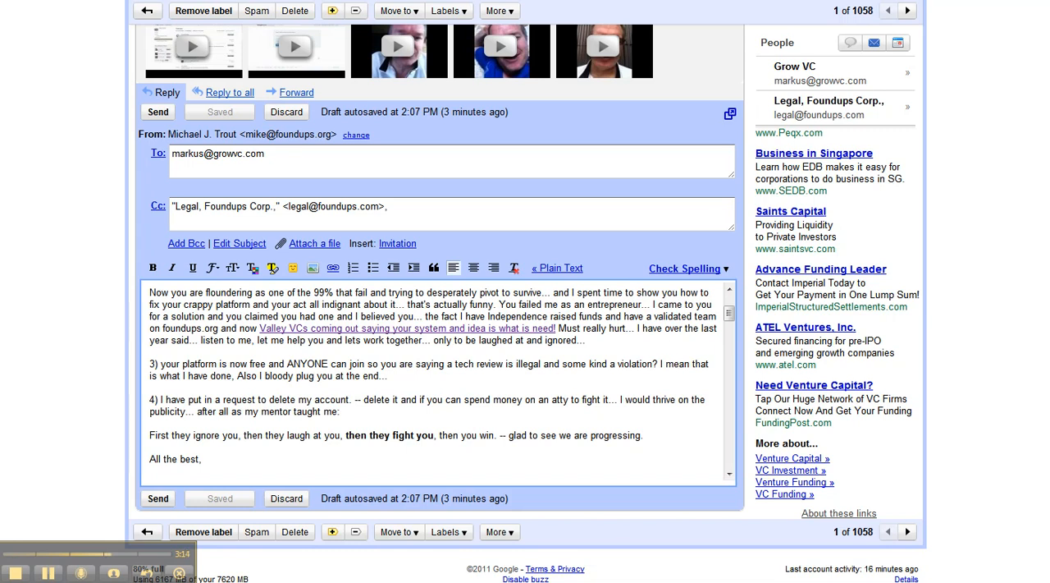
mouse_move(498, 363)
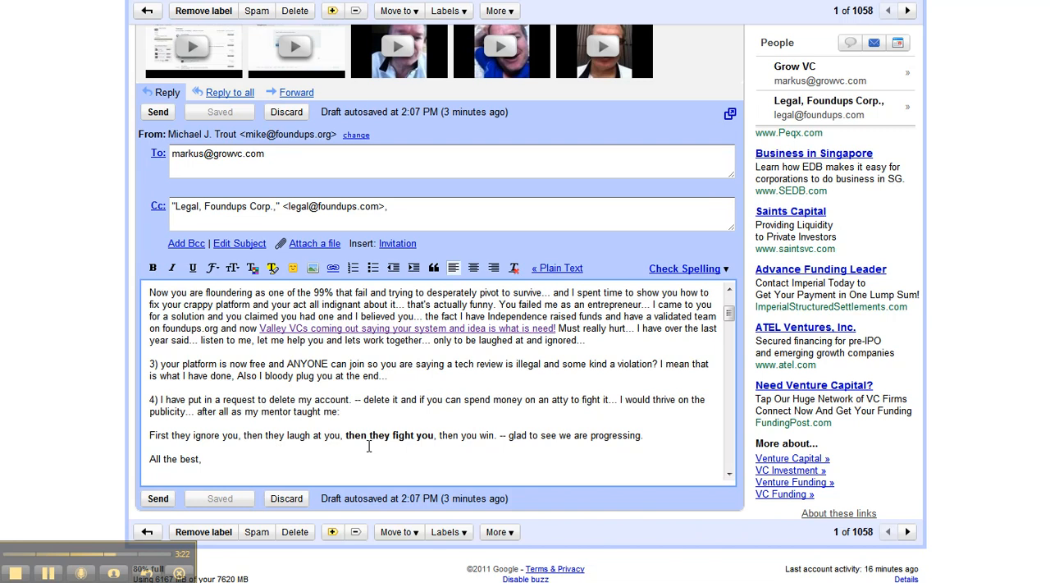
mouse_move(496, 441)
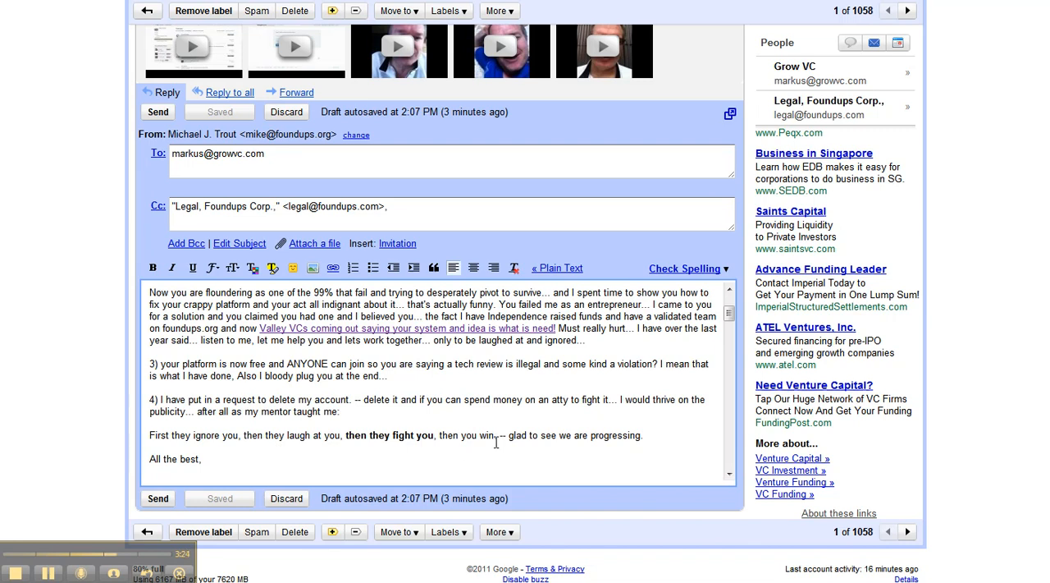